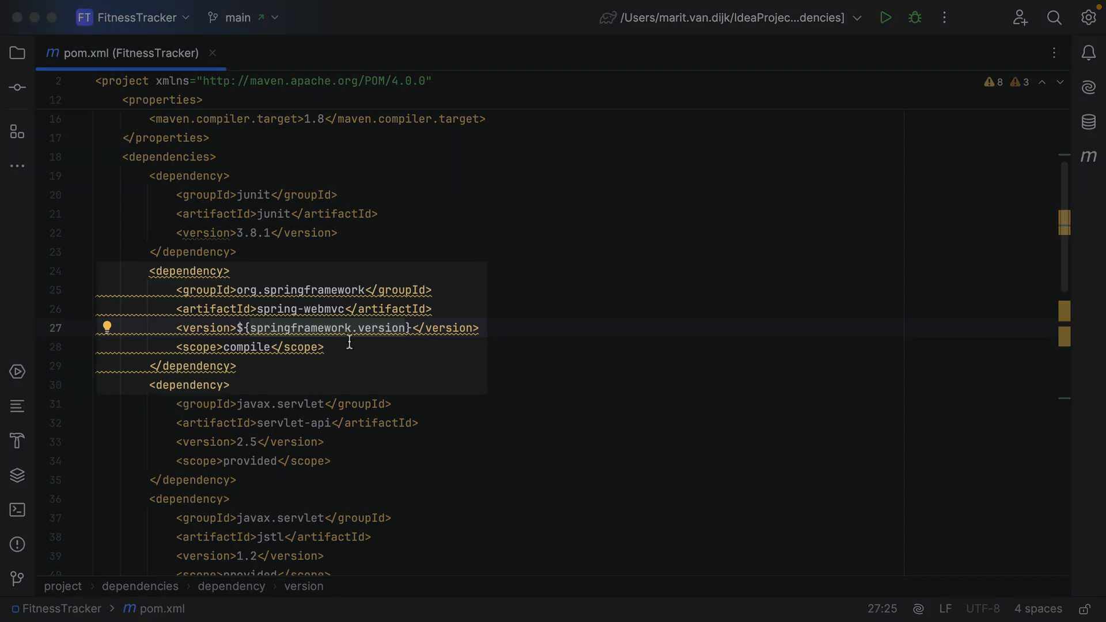
{"action": "mouse_move", "coordinate": [347, 328]}
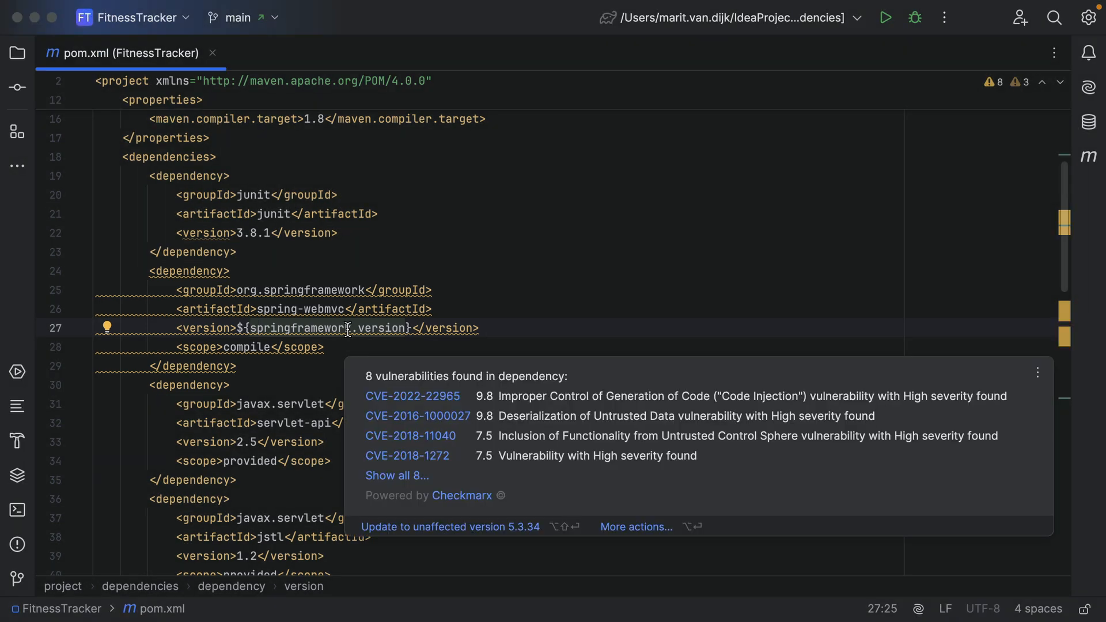
{"action": "mouse_move", "coordinate": [365, 399]}
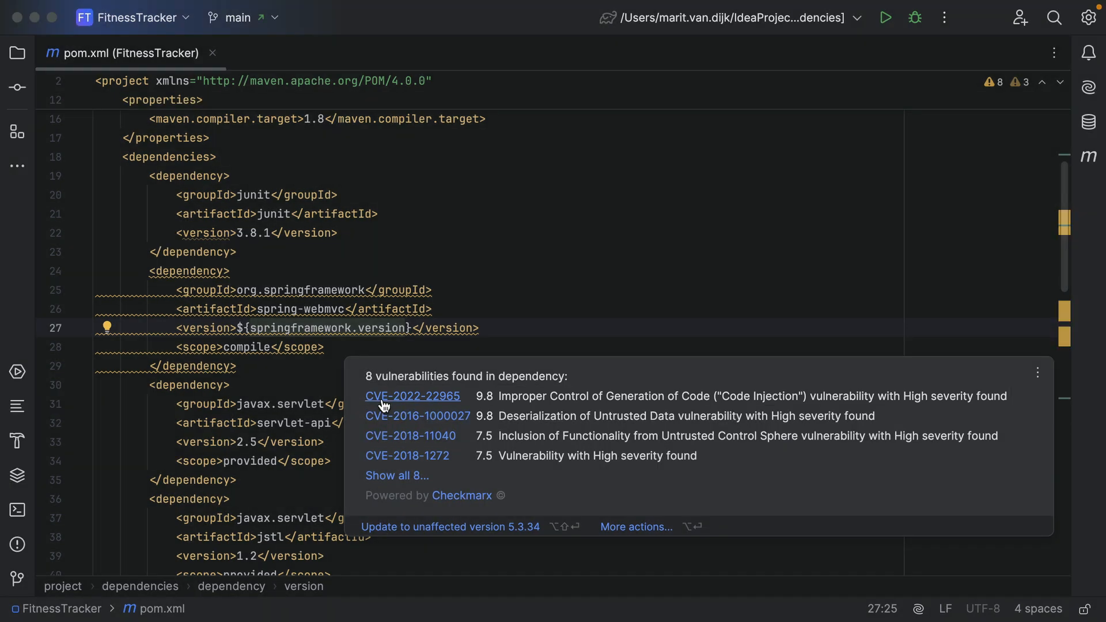
Step: View the CVE-2022-22965 details page for spring-webmvc in the browser, scrolling to its summary
{"action": "left_click", "coordinate": [413, 396]}
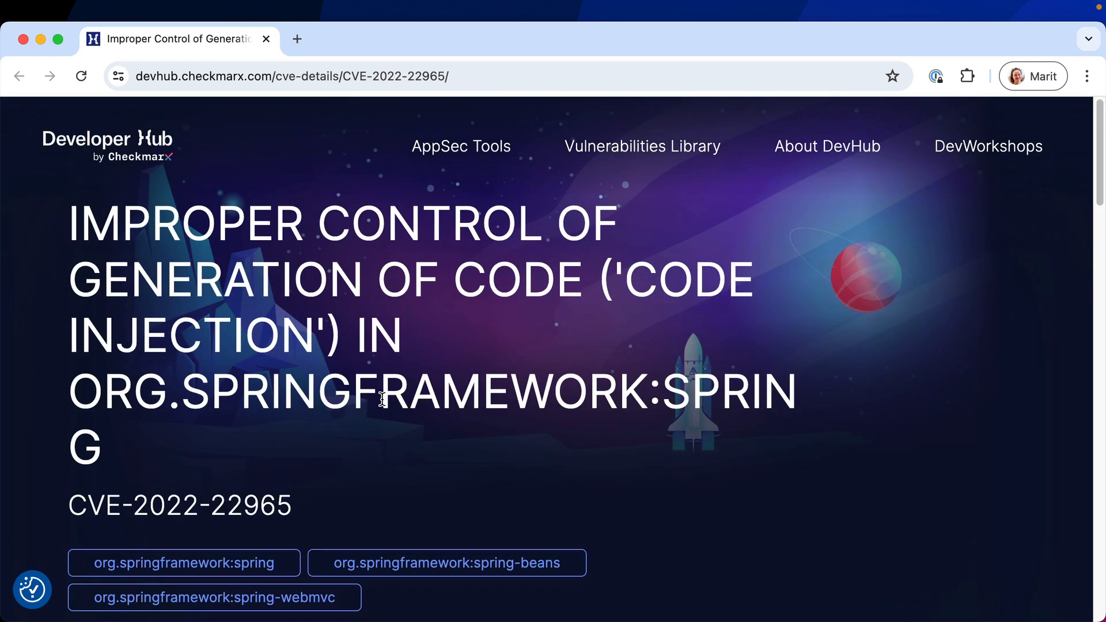
{"action": "scroll", "scroll_direction": "down", "scroll_amount": 3}
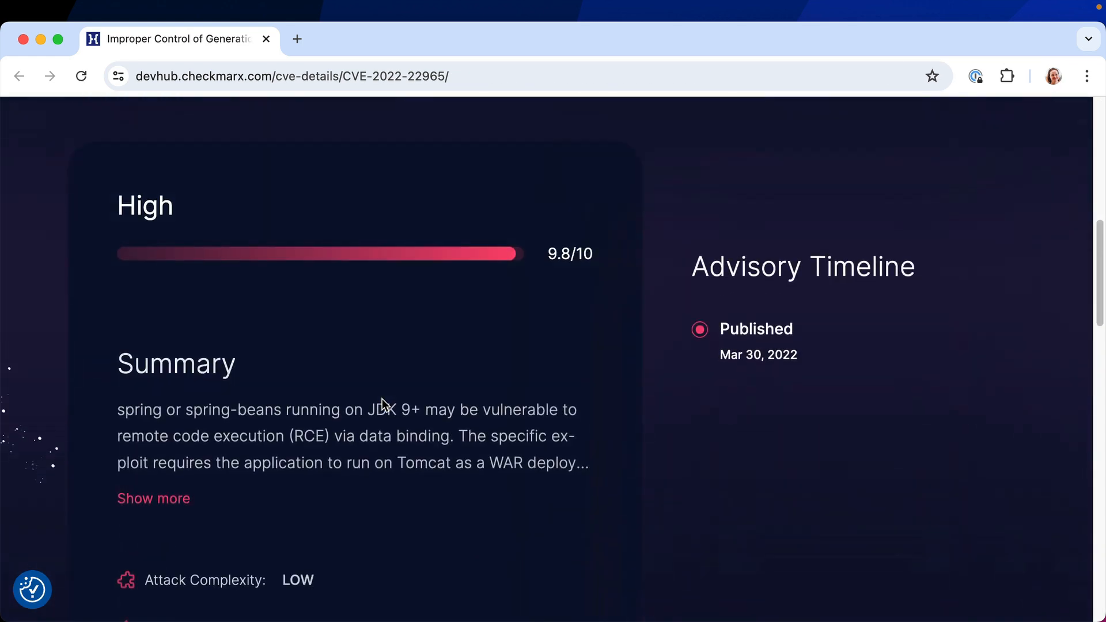
{"action": "scroll", "scroll_direction": "down", "scroll_amount": 3}
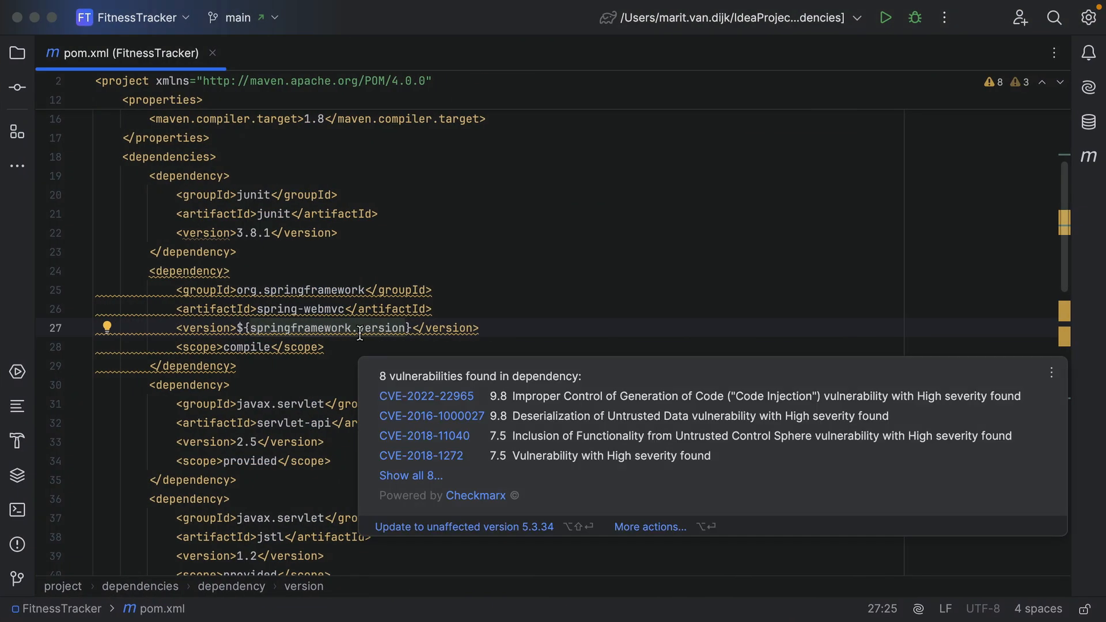
{"action": "mouse_move", "coordinate": [397, 471]}
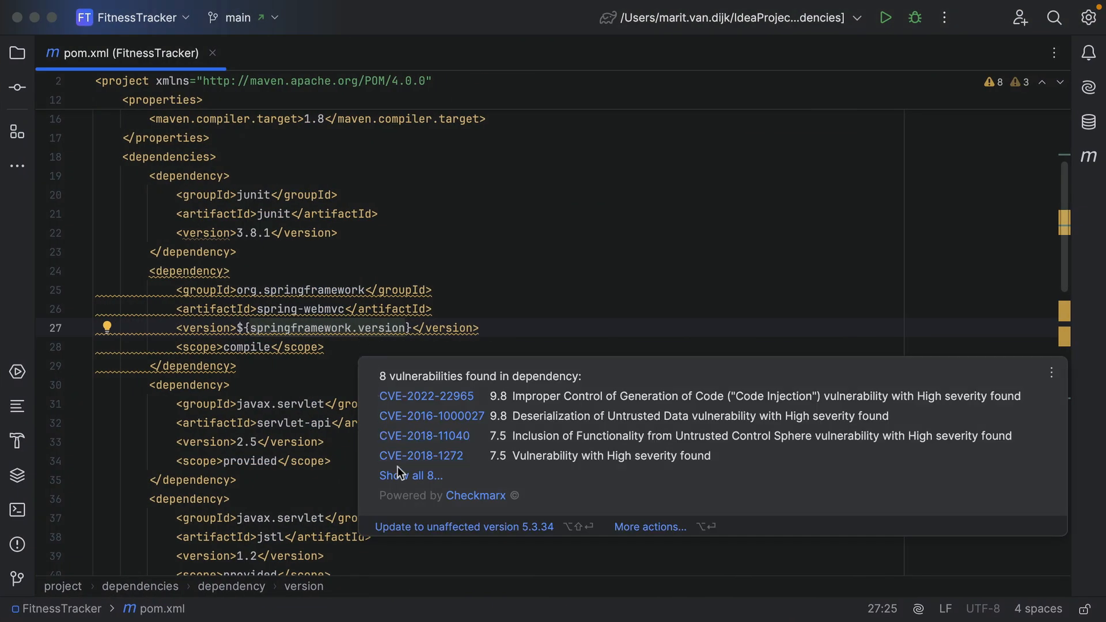
Step: Show all eight spring-webmvc 4.3.5.RELEASE vulnerabilities with CVE-2022-22965's description and the 5.3.34 upgrade suggestion
{"action": "left_click", "coordinate": [409, 474]}
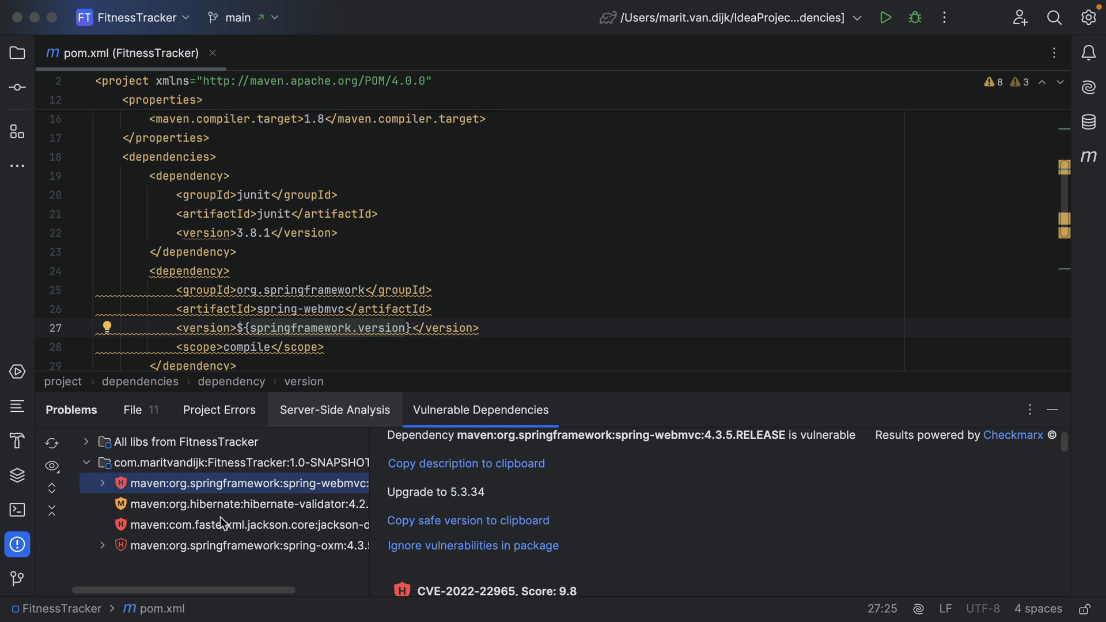
{"action": "mouse_move", "coordinate": [223, 506]}
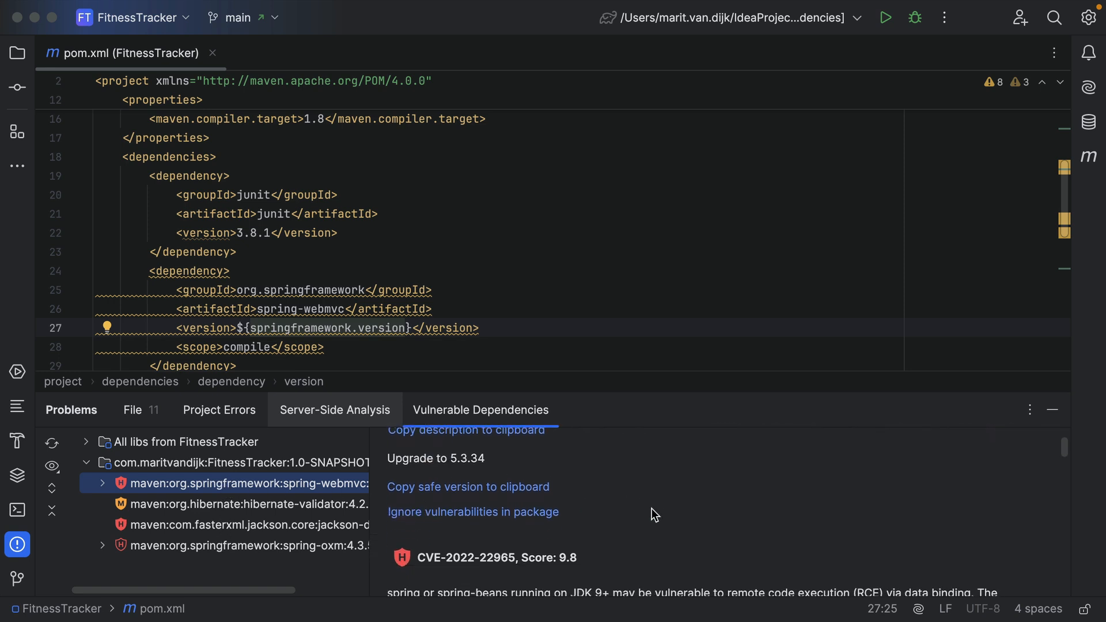
{"action": "scroll", "scroll_direction": "down", "scroll_amount": 3}
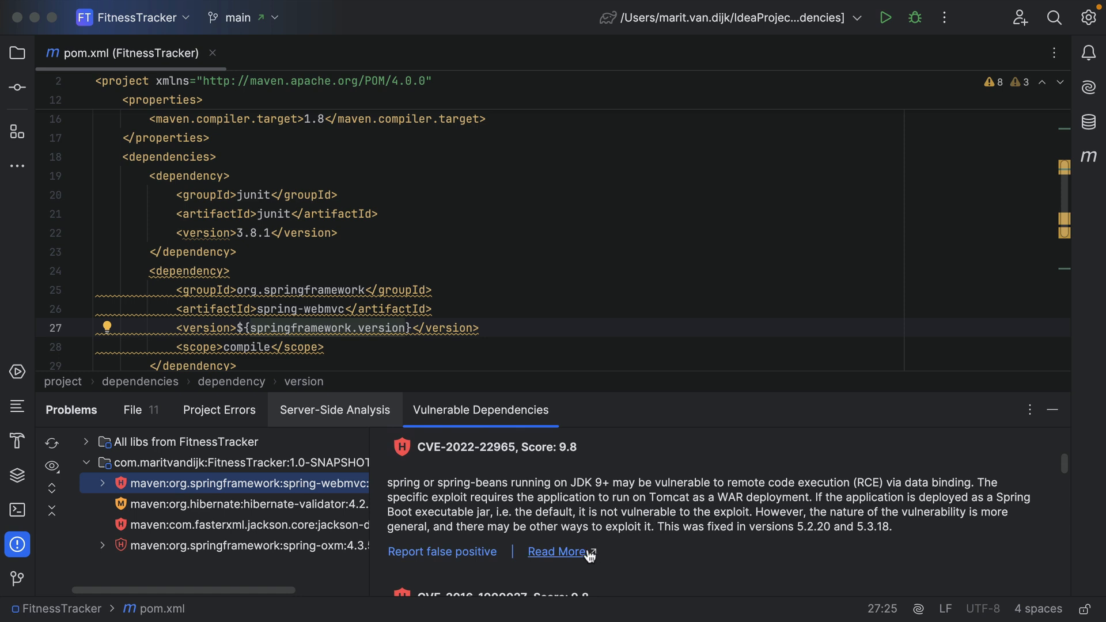
{"action": "mouse_move", "coordinate": [587, 562]}
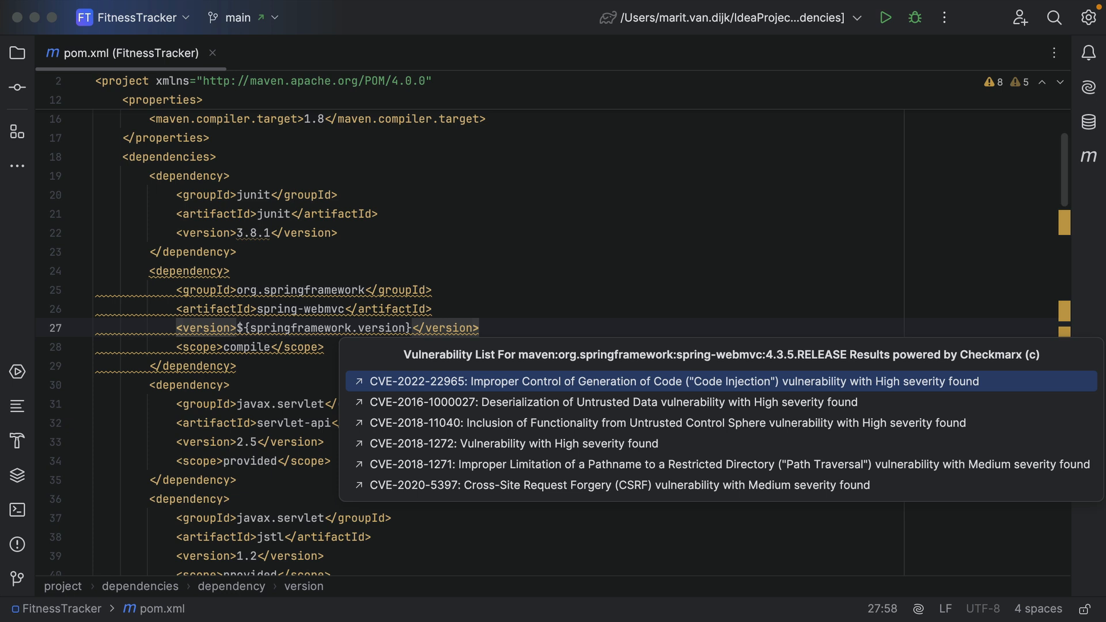
Step: Ignore the spring-webmvc 4.3.5.RELEASE package with reason Other and description 'Demo purposes :)'
{"action": "left_click", "coordinate": [477, 327]}
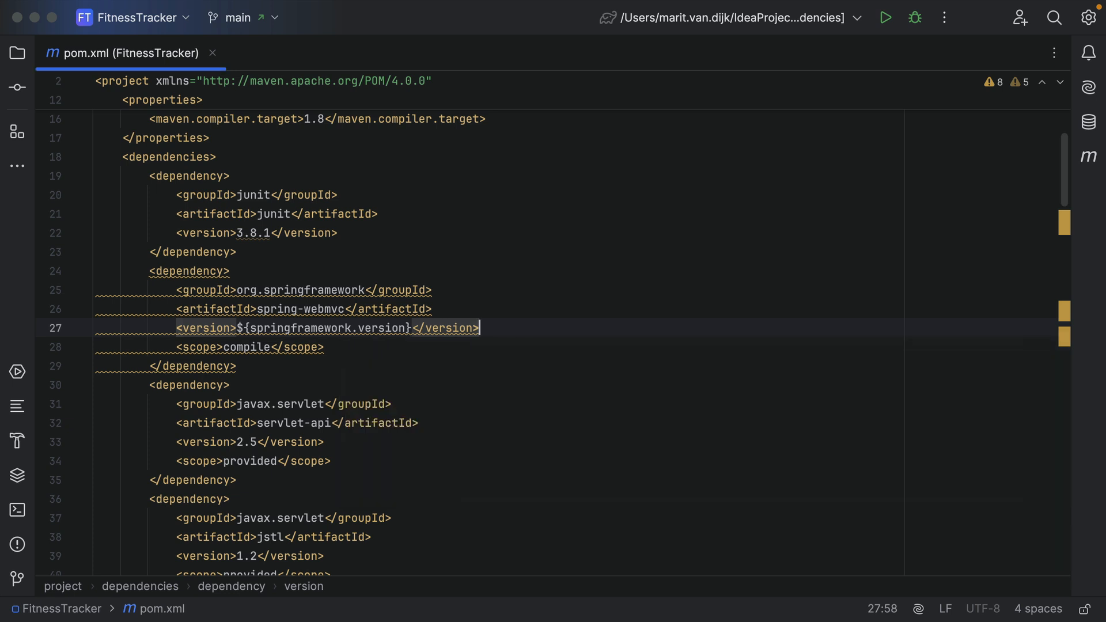
{"action": "key", "text": "Alt+Enter"}
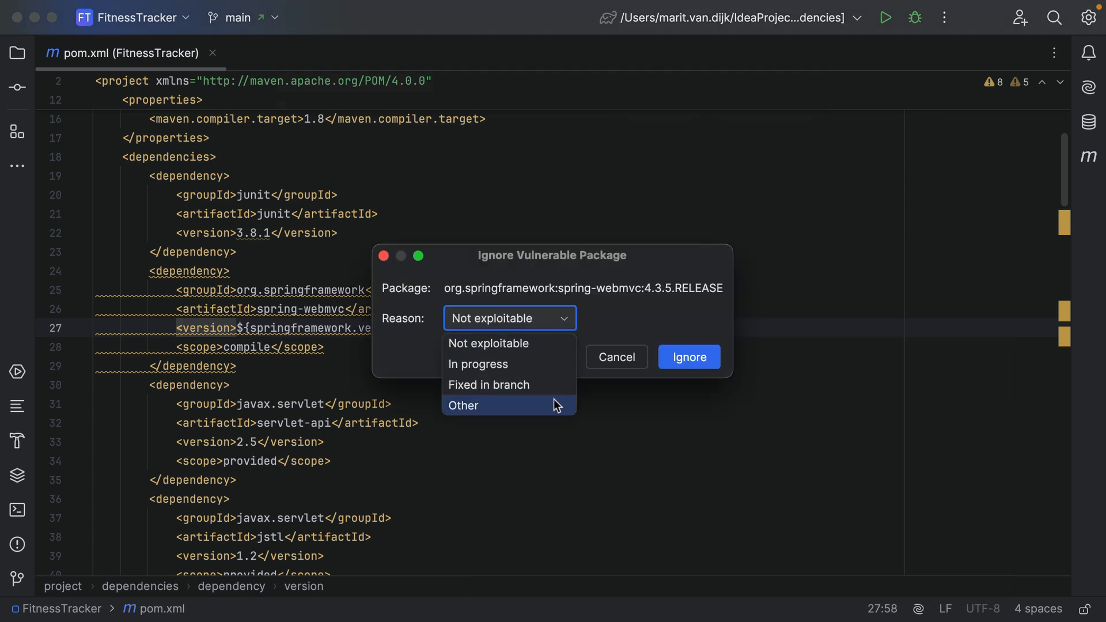
{"action": "left_click", "coordinate": [463, 406]}
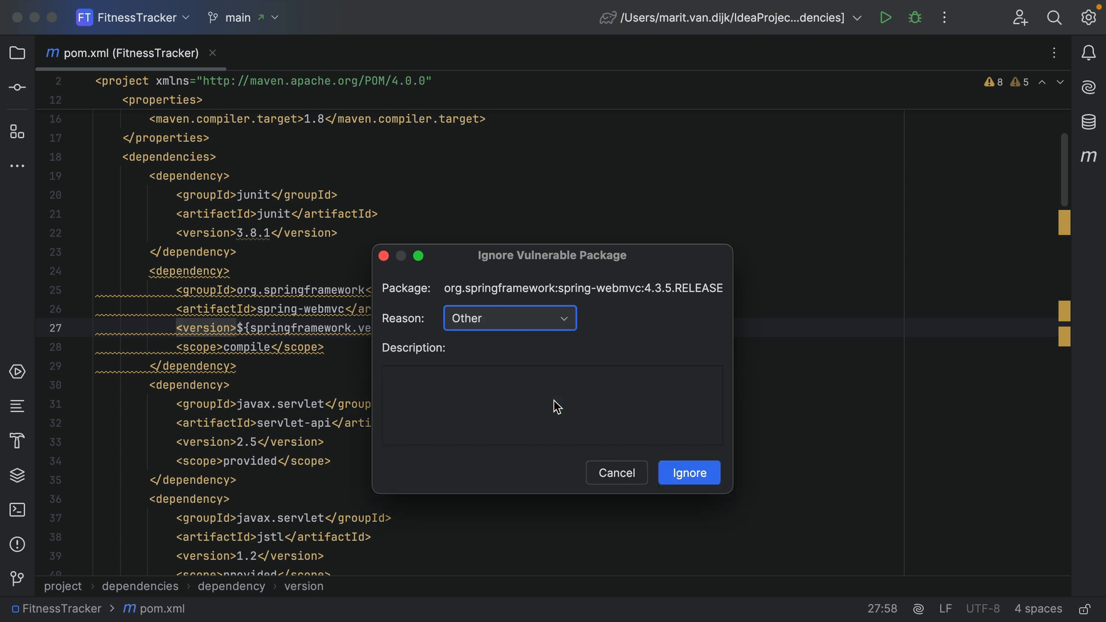
{"action": "type", "text": "Demo purposes :"}
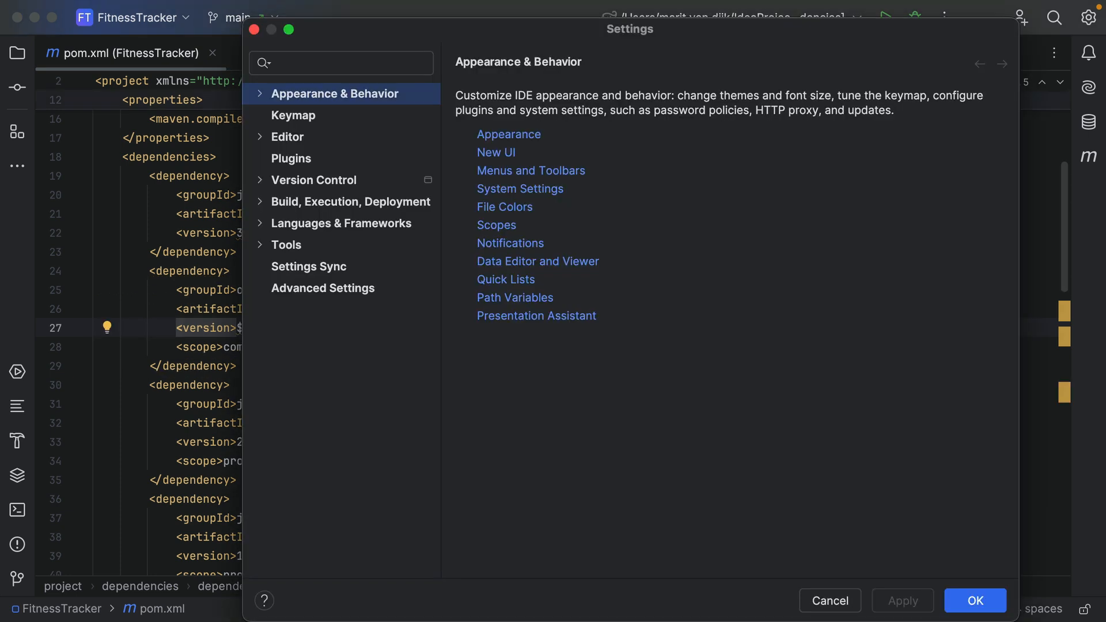
Step: In Editor > Inspections (modified only), remove the ignored spring-webmvc entry and confirm Settings
{"action": "left_click", "coordinate": [261, 137]}
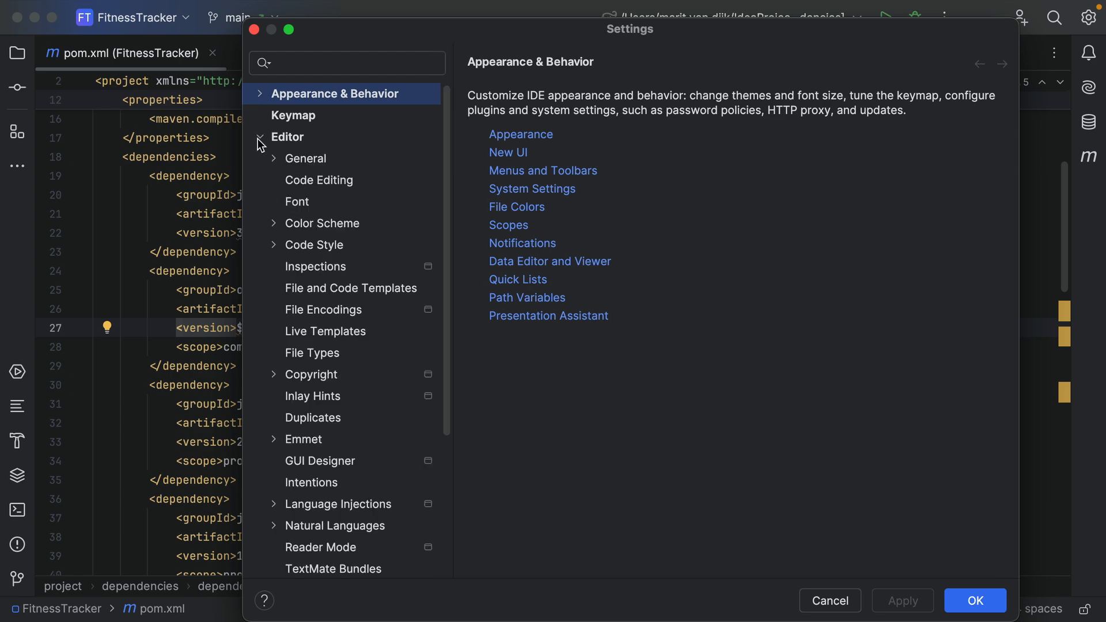
{"action": "left_click", "coordinate": [315, 266]}
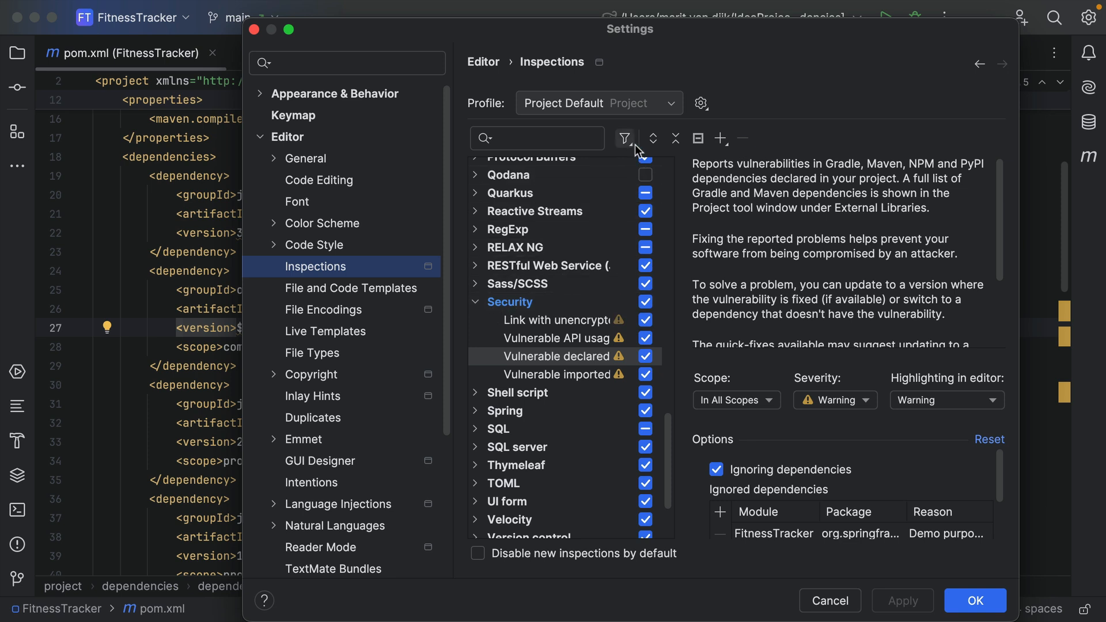
{"action": "left_click", "coordinate": [625, 138]}
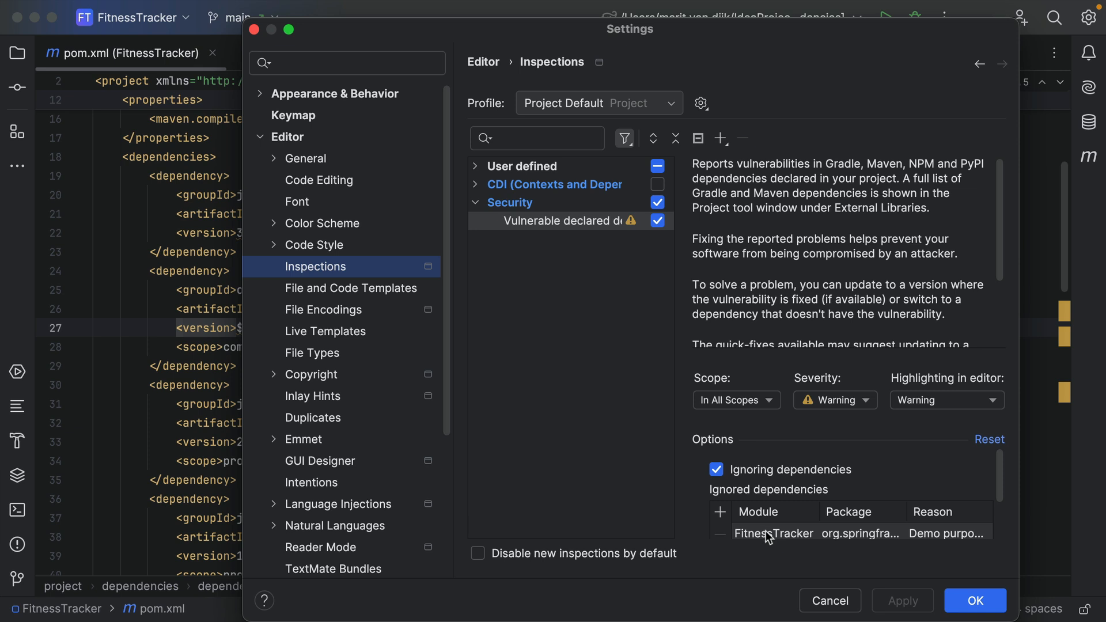
{"action": "left_click", "coordinate": [774, 534]}
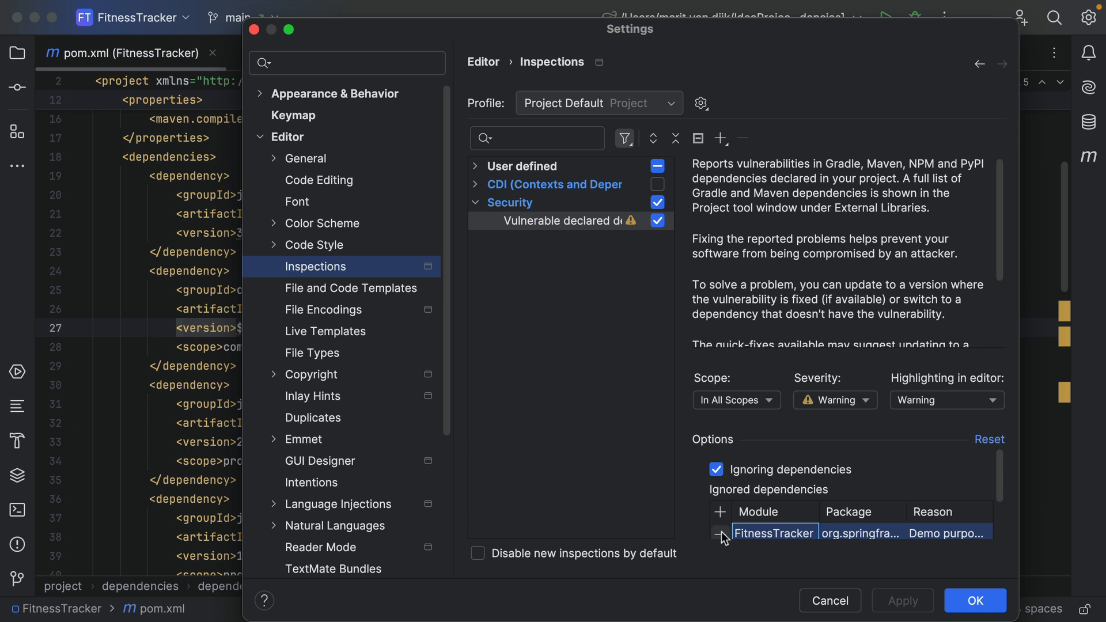
{"action": "left_click", "coordinate": [719, 532]}
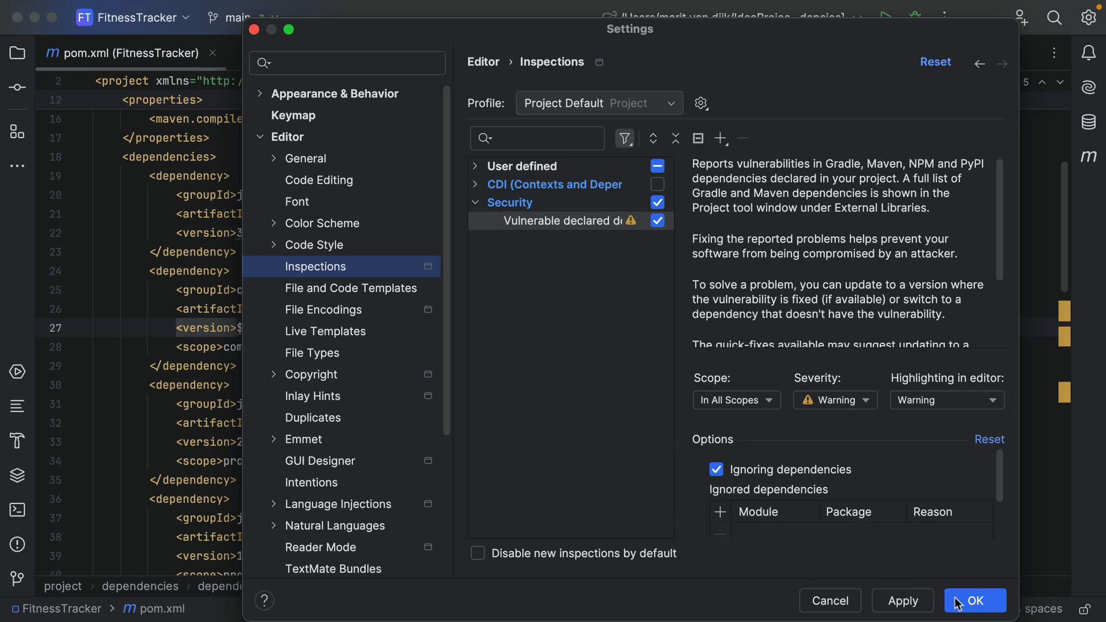
{"action": "left_click", "coordinate": [978, 600]}
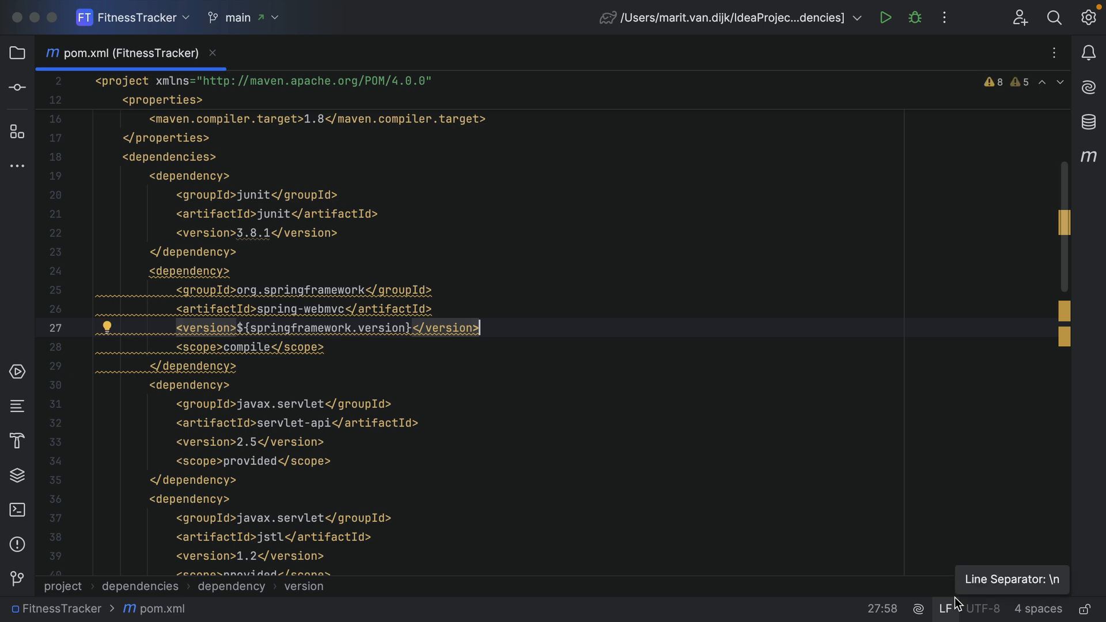
Step: Update spring-webmvc to unaffected version 5.3.34 and load the Maven changes
{"action": "key", "text": "Alt+Enter"}
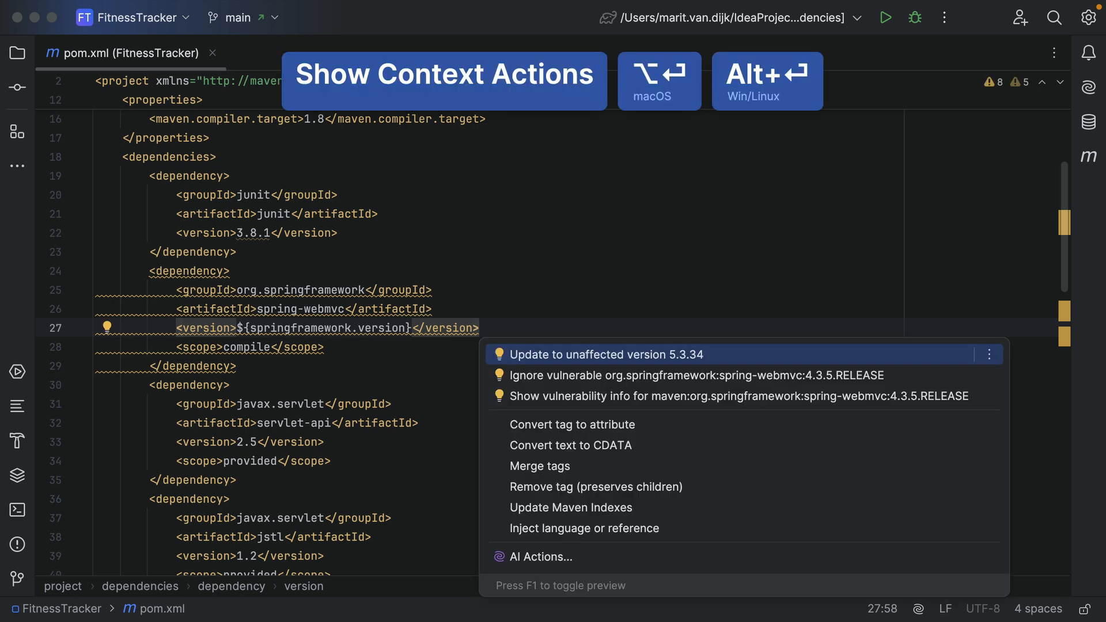
{"action": "left_click", "coordinate": [608, 354]}
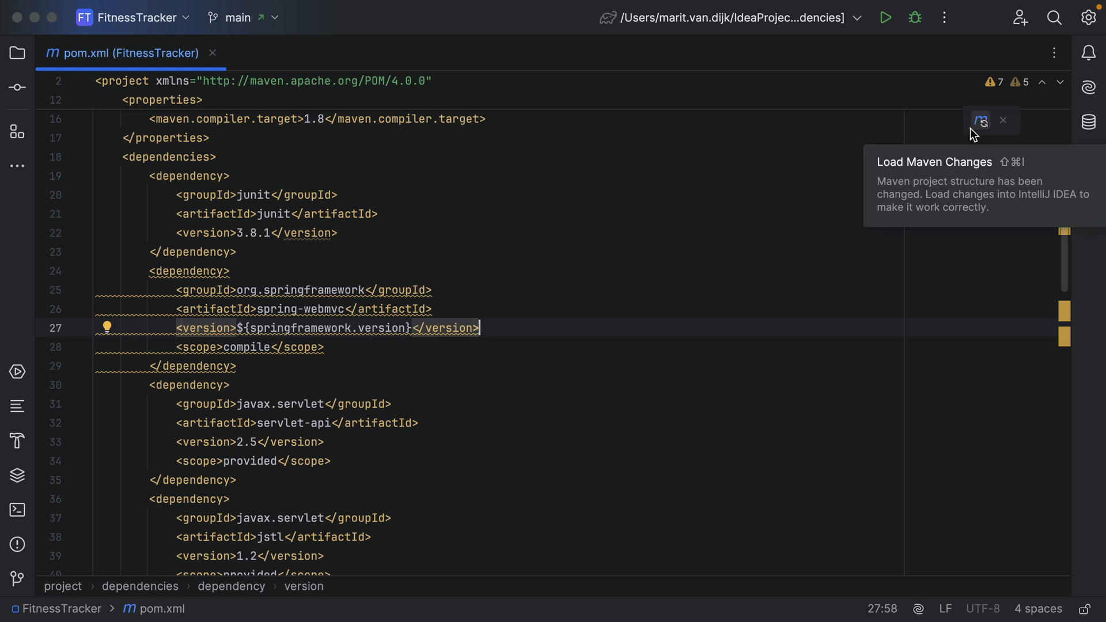
{"action": "left_click", "coordinate": [979, 119]}
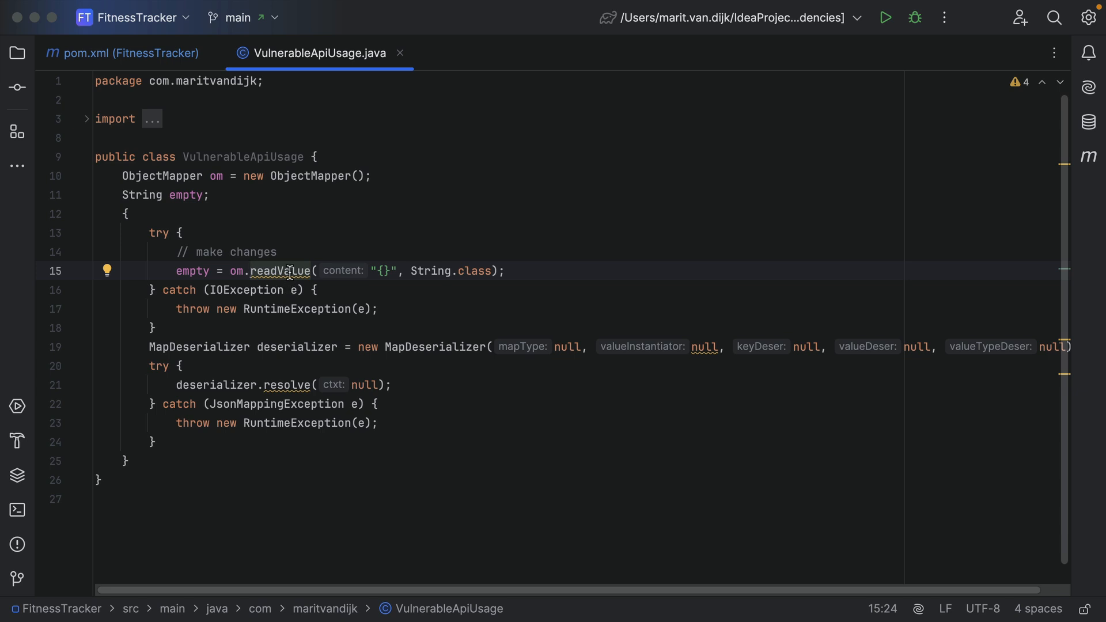
{"action": "mouse_move", "coordinate": [282, 269]}
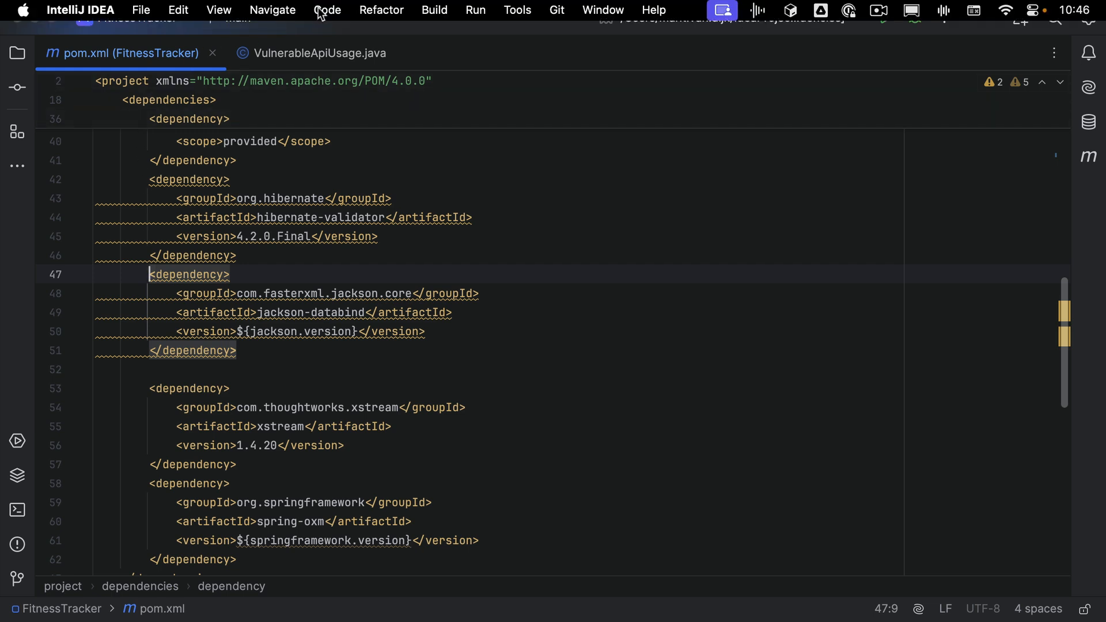
Step: Find 'Run Inspection by Name' via the Code menu actions and search inspections for 'vuln'
{"action": "left_click", "coordinate": [327, 9]}
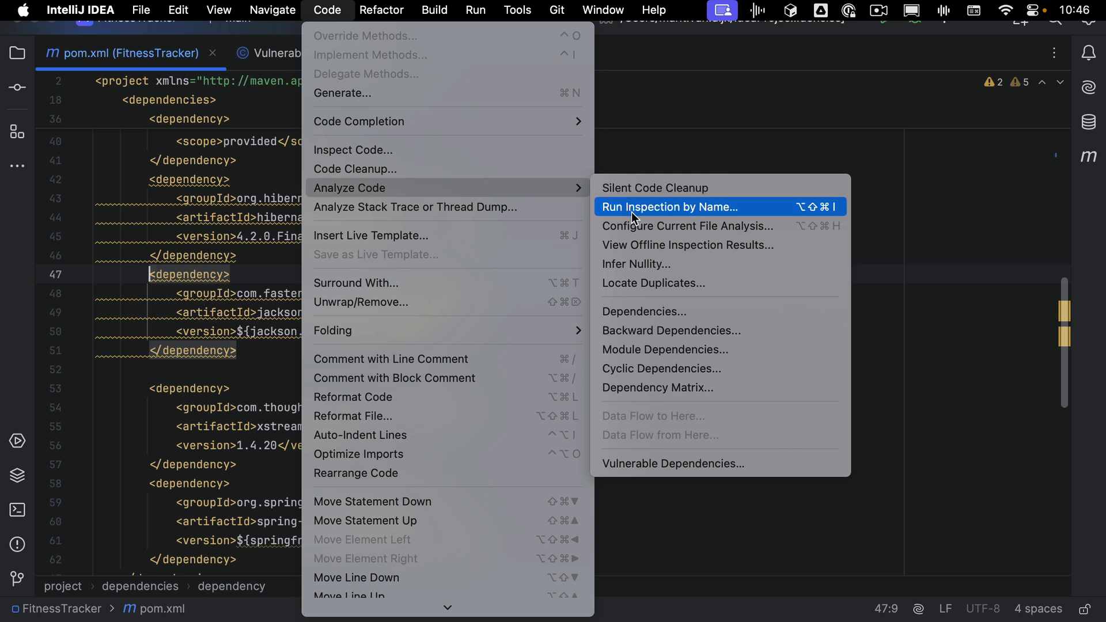
{"action": "mouse_move", "coordinate": [836, 217]}
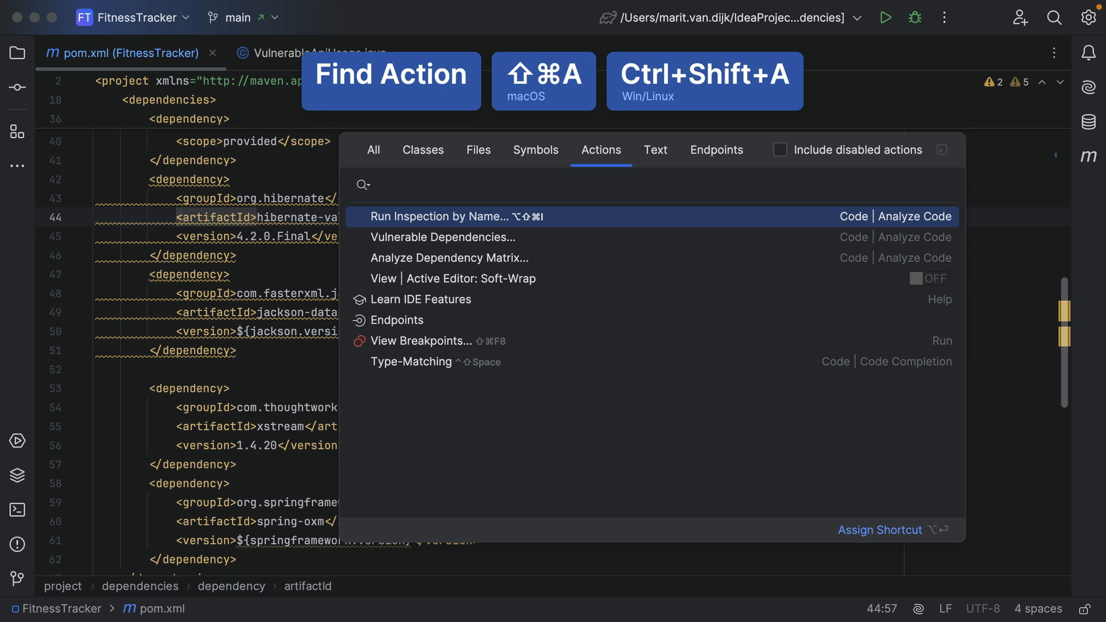
{"action": "type", "text": "run"}
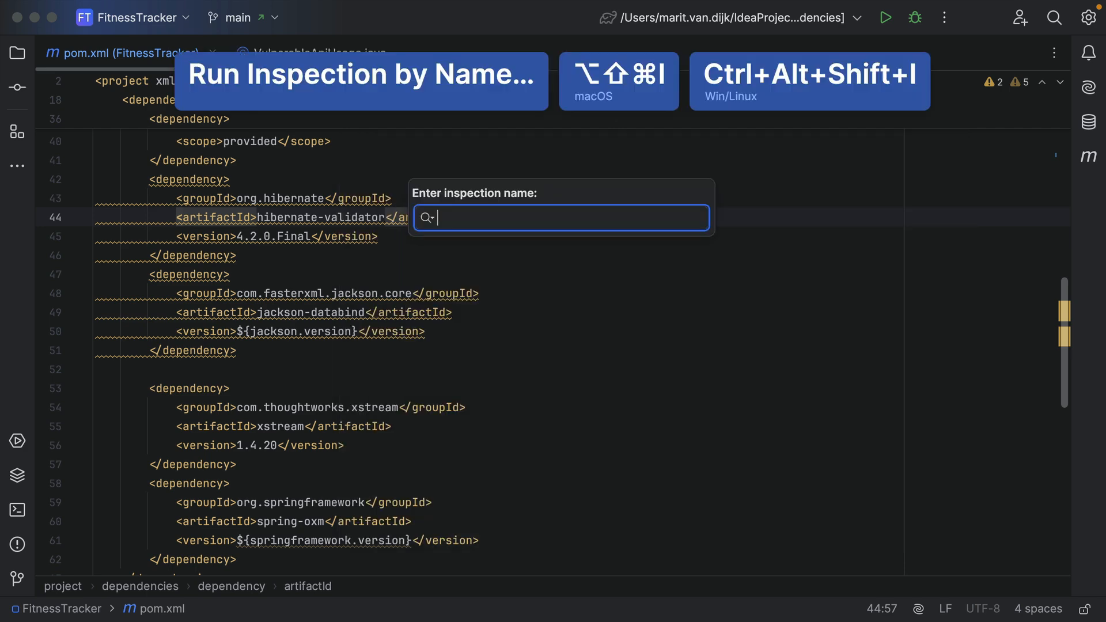
{"action": "type", "text": "vuln"}
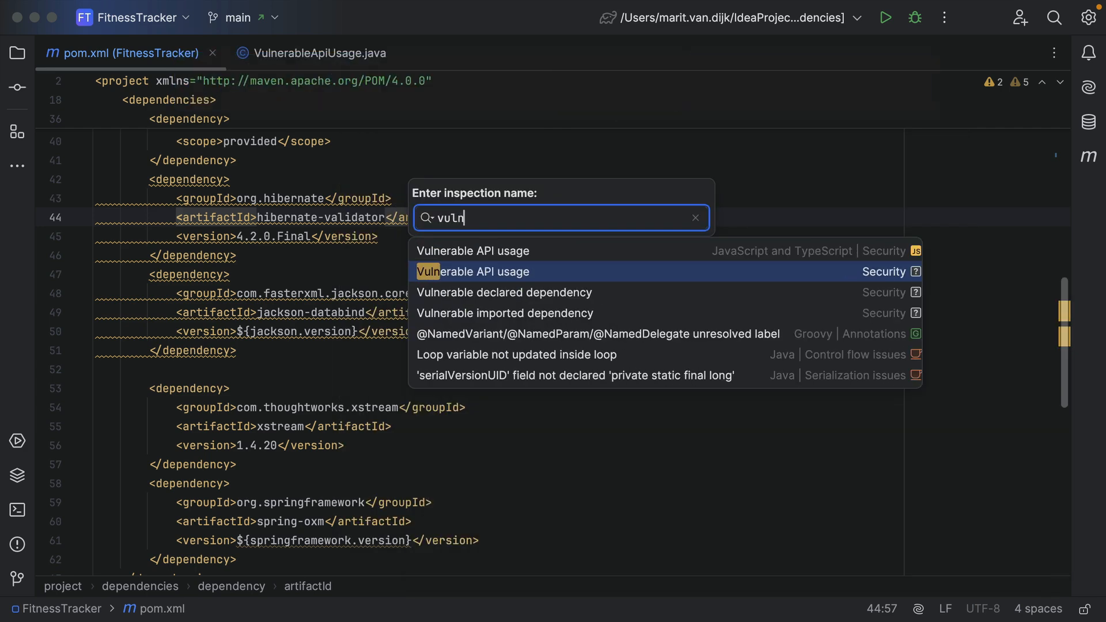
Step: Run the Vulnerable API usage inspection with Whole project scope
{"action": "left_click", "coordinate": [472, 272]}
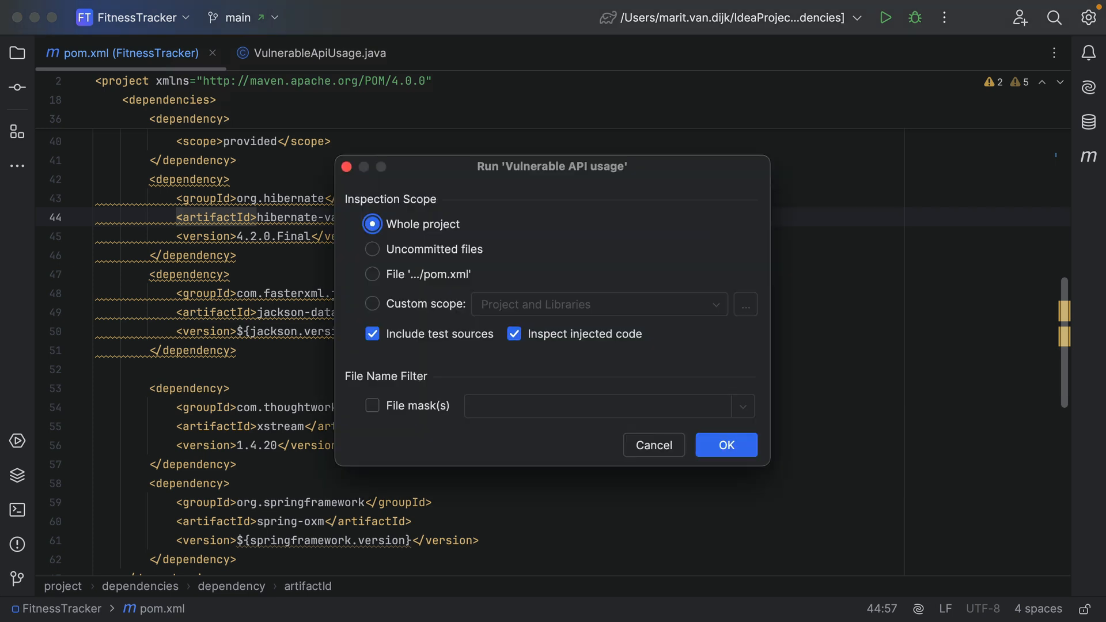
{"action": "mouse_move", "coordinate": [617, 214]}
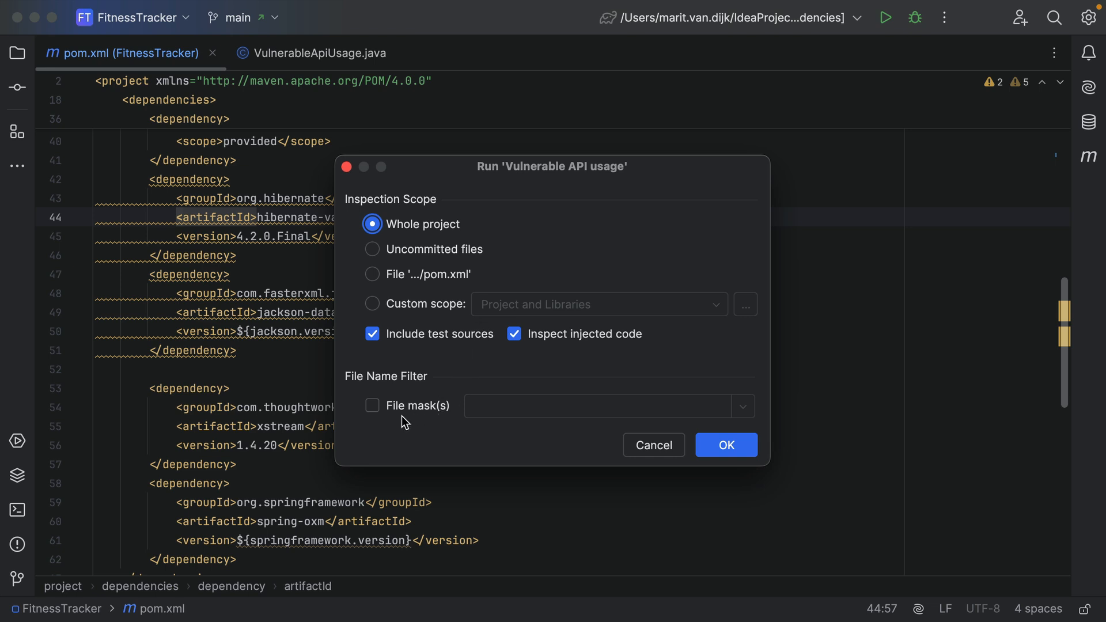
{"action": "mouse_move", "coordinate": [401, 244]}
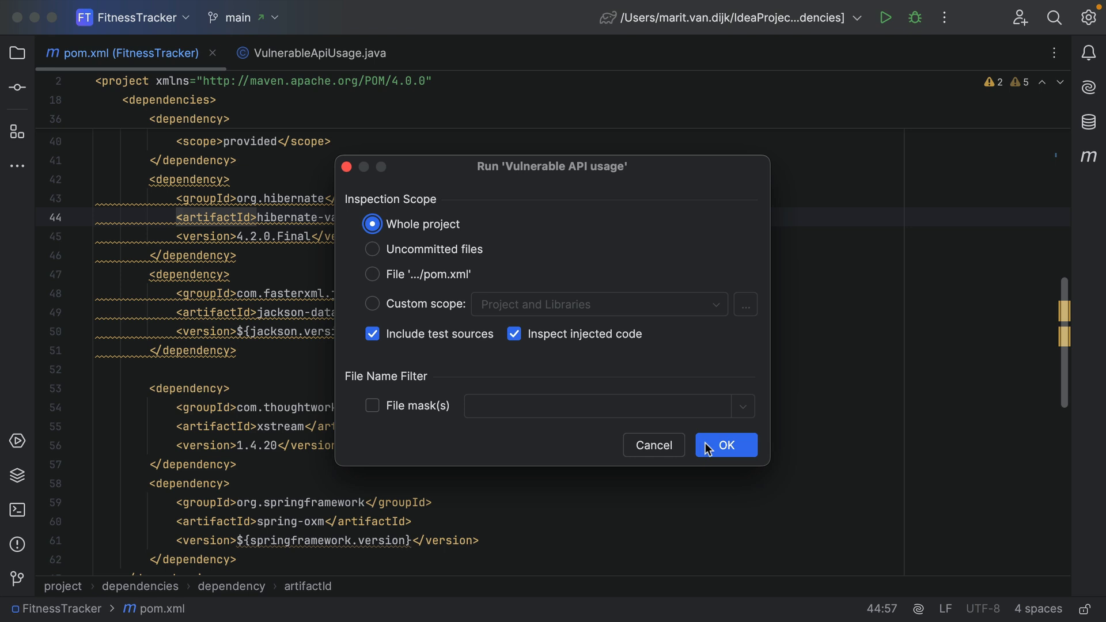
{"action": "left_click", "coordinate": [725, 445]}
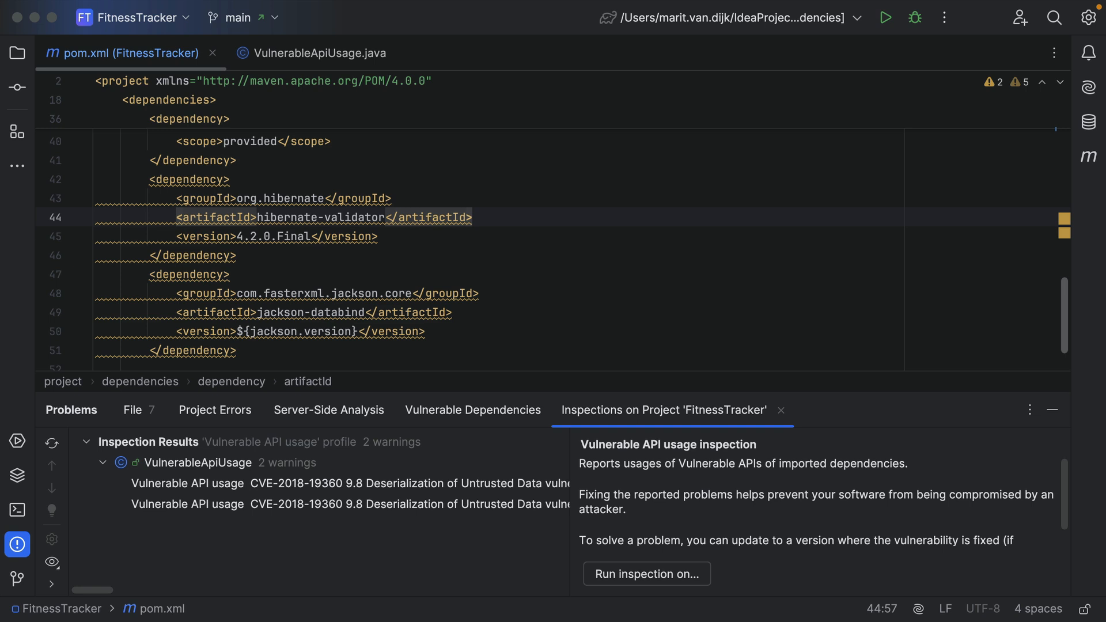
{"action": "mouse_move", "coordinate": [569, 459]}
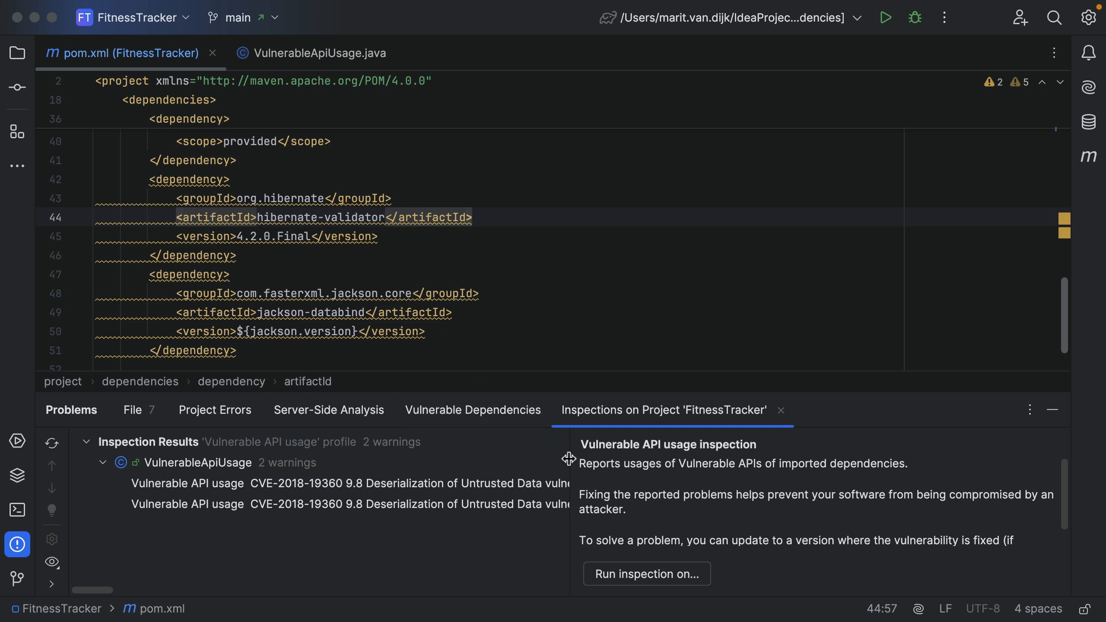
{"action": "mouse_move", "coordinate": [548, 487]}
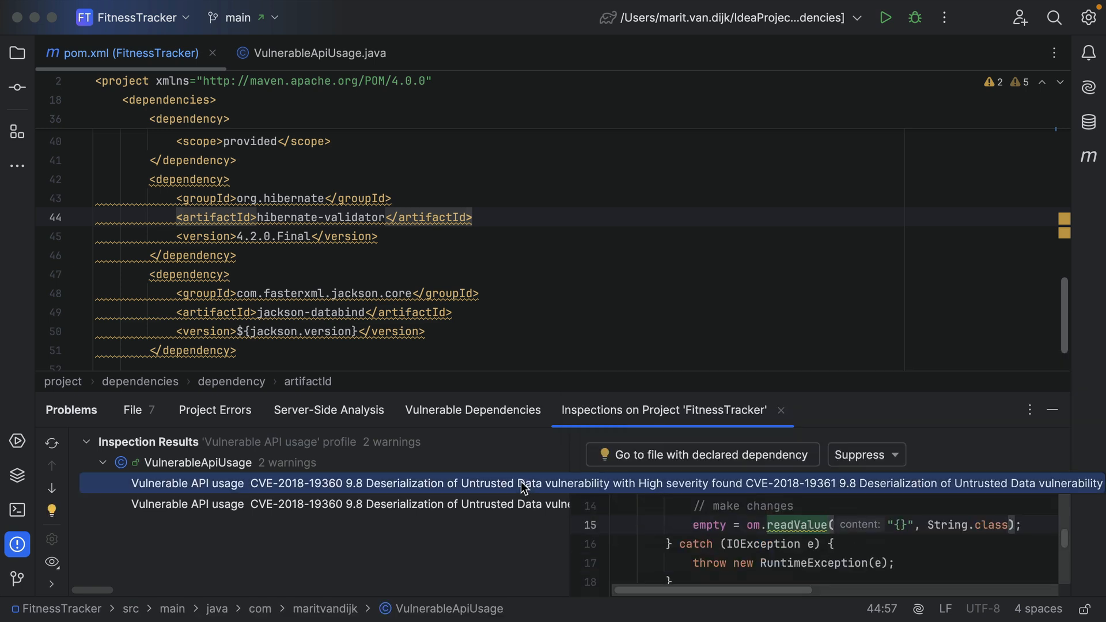
{"action": "mouse_move", "coordinate": [553, 483]}
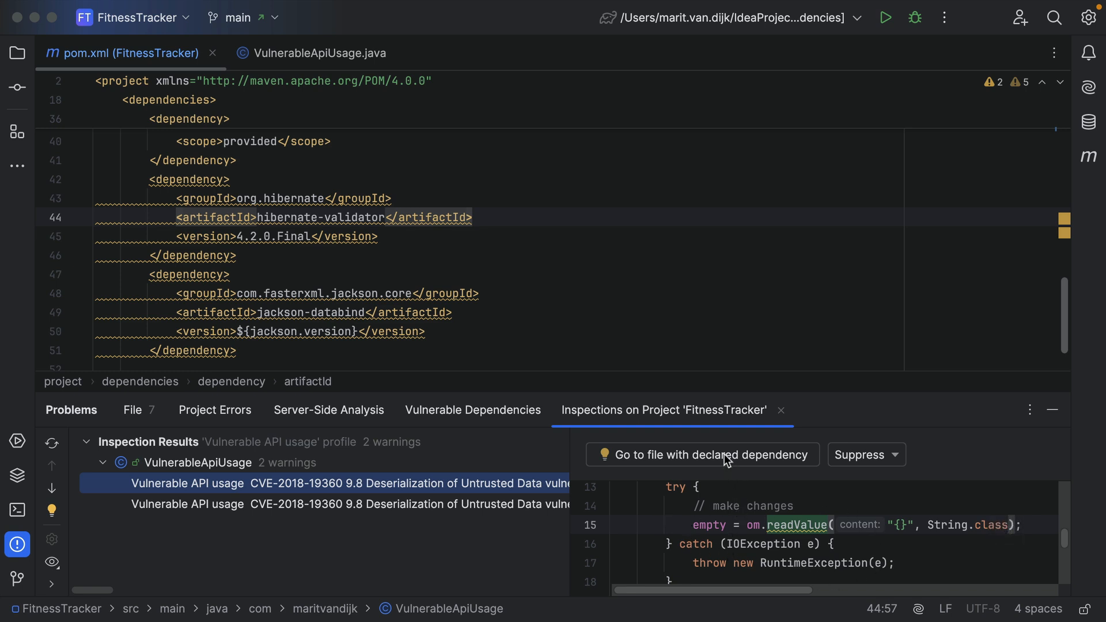
{"action": "mouse_move", "coordinate": [735, 463]}
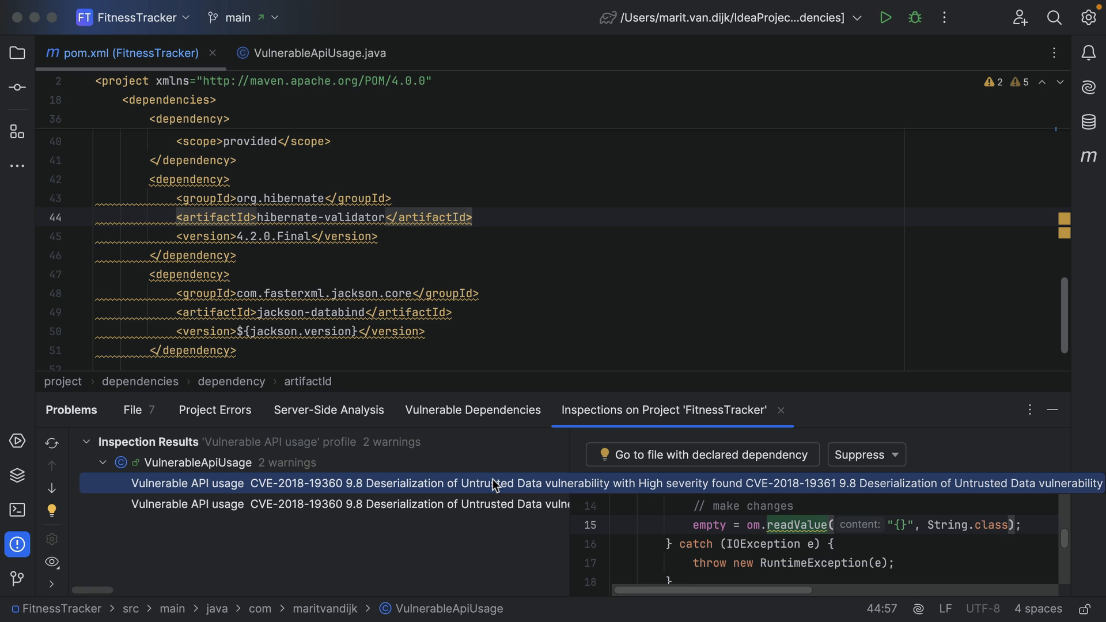
Step: Navigate from the first Vulnerable API usage result to the flagged readValue call in VulnerableApiUsage.java
{"action": "left_click", "coordinate": [315, 53]}
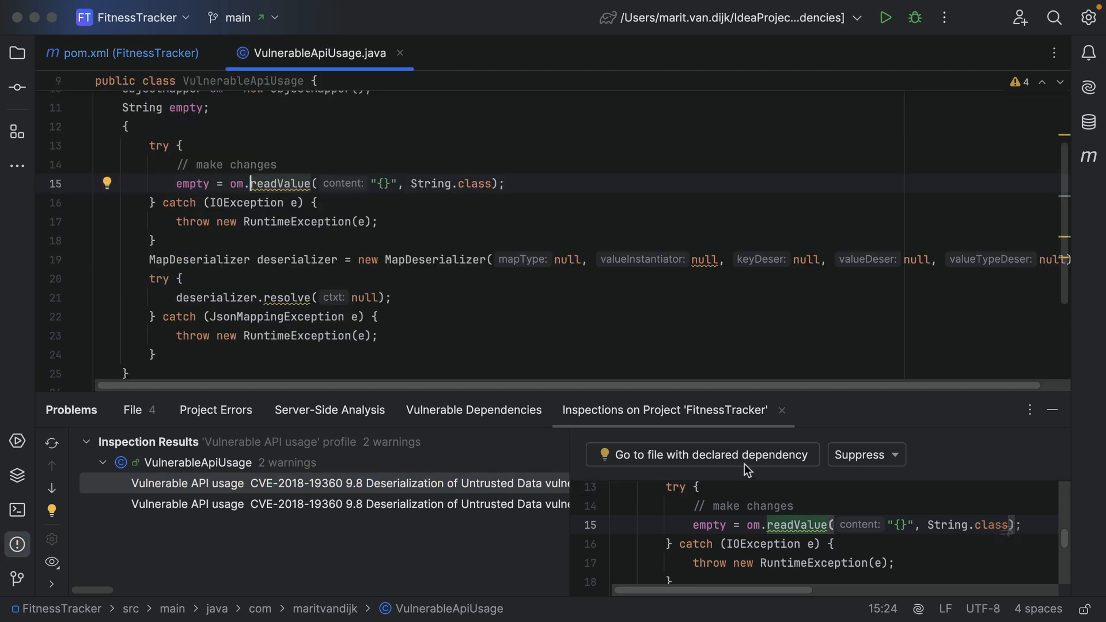
Step: Suppress the readValue warning for this statement only, adding a noinspection comment above it
{"action": "left_click", "coordinate": [866, 455]}
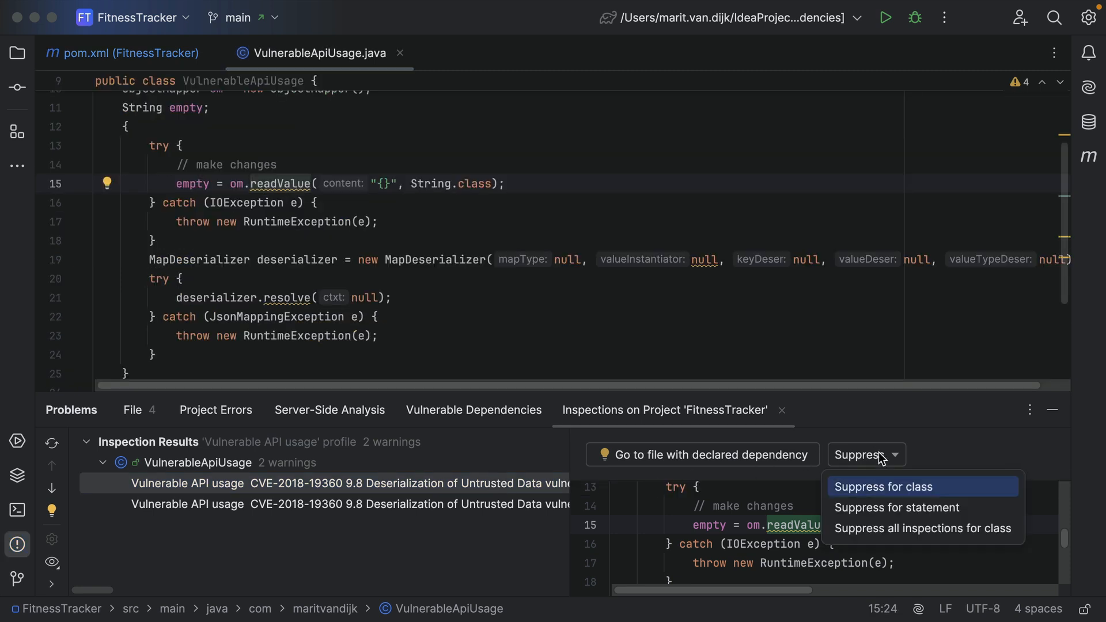
{"action": "mouse_move", "coordinate": [882, 466]}
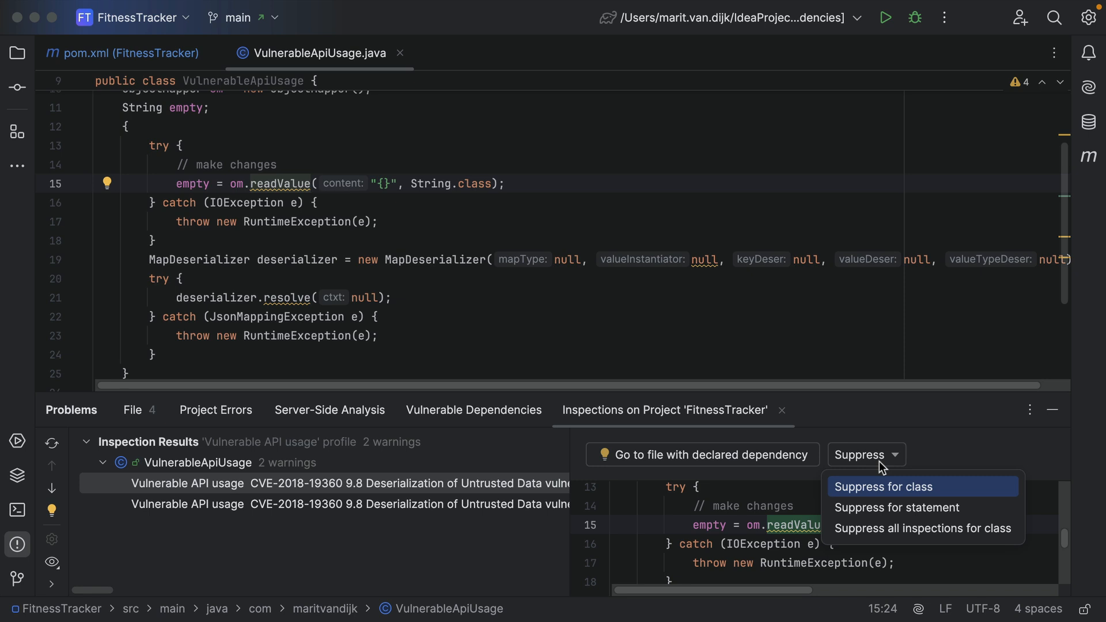
{"action": "mouse_move", "coordinate": [888, 511]}
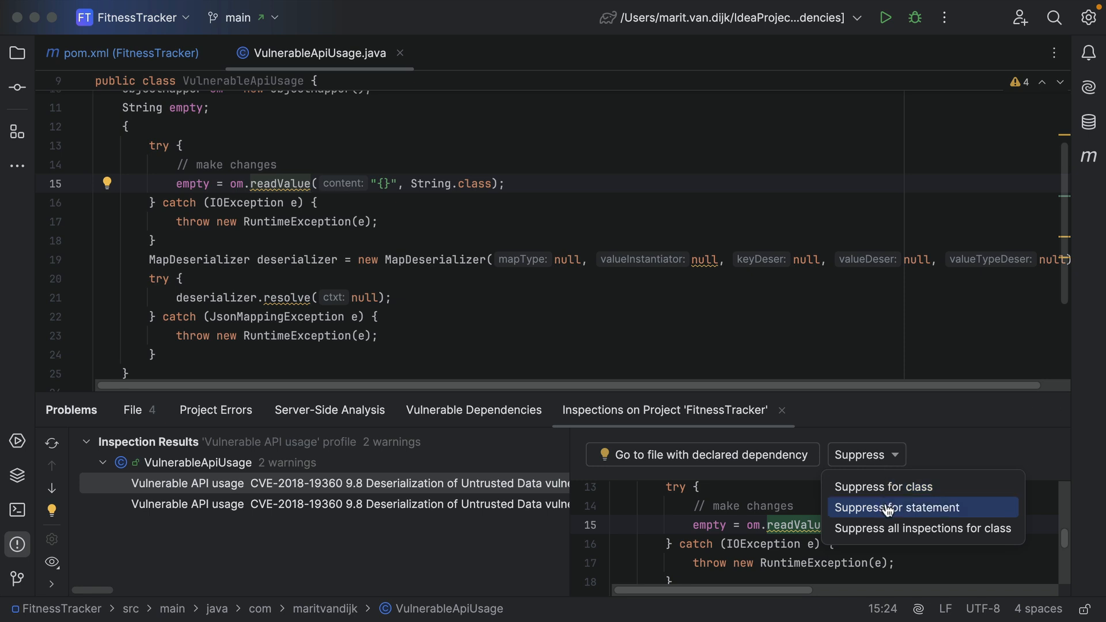
{"action": "left_click", "coordinate": [896, 506]}
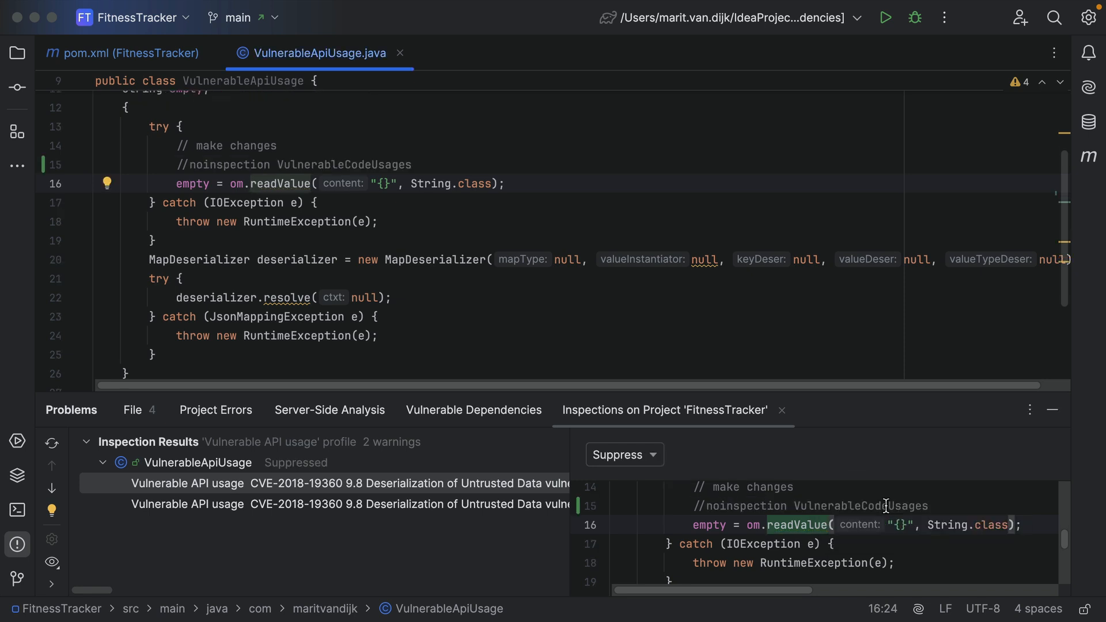
{"action": "mouse_move", "coordinate": [710, 479]}
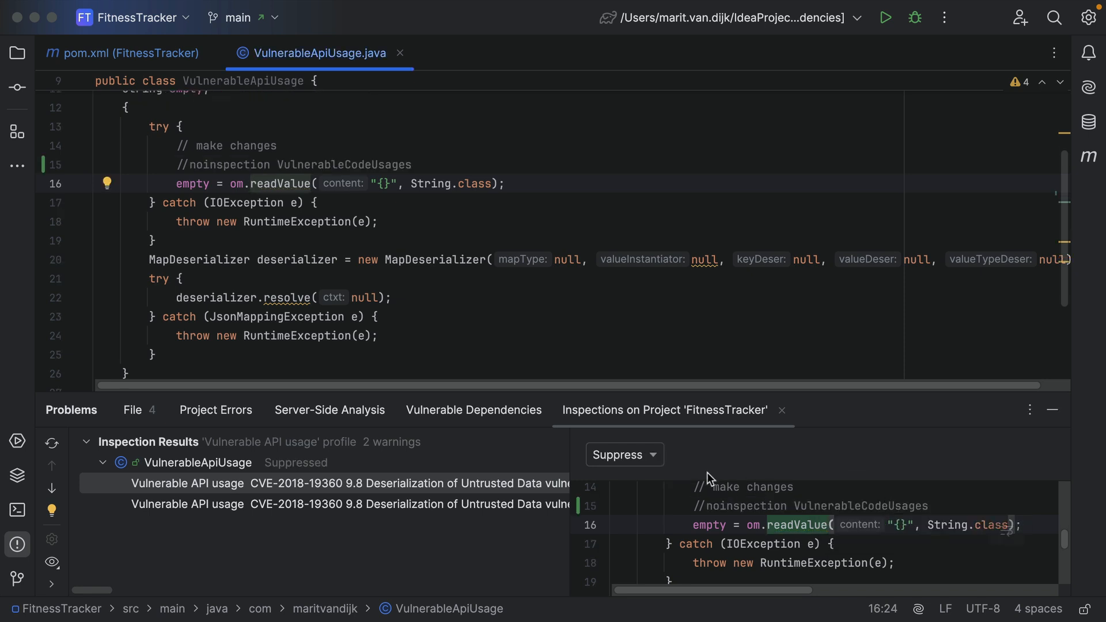
{"action": "left_click", "coordinate": [624, 454]}
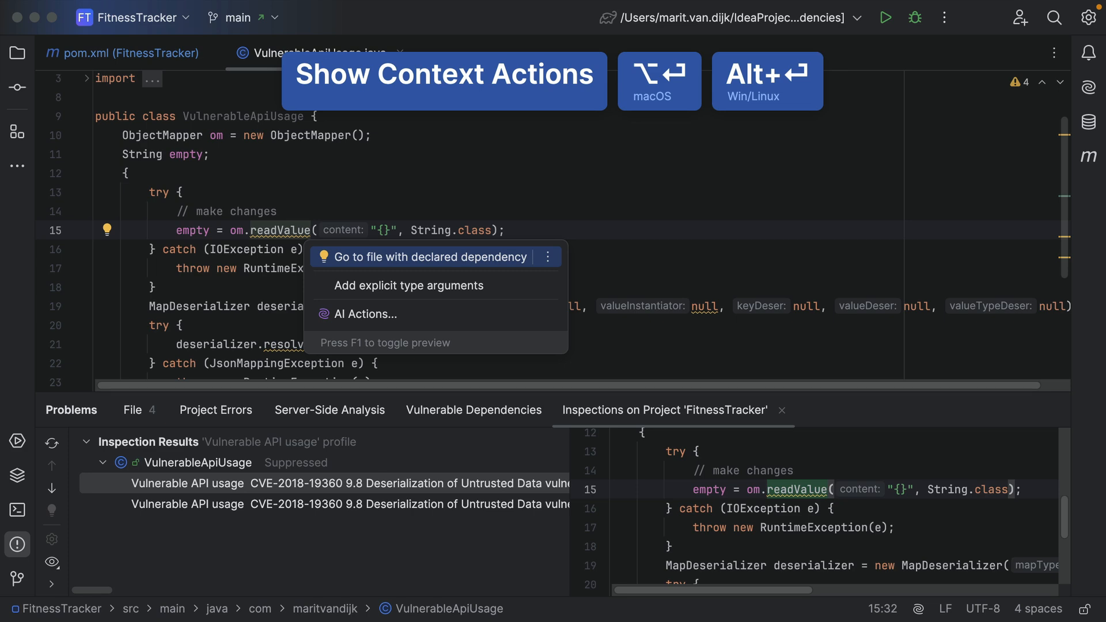
Step: In pom.xml, update jackson-databind to unaffected version 2.13.4.1, then start an action search for 'run'
{"action": "left_click", "coordinate": [433, 257]}
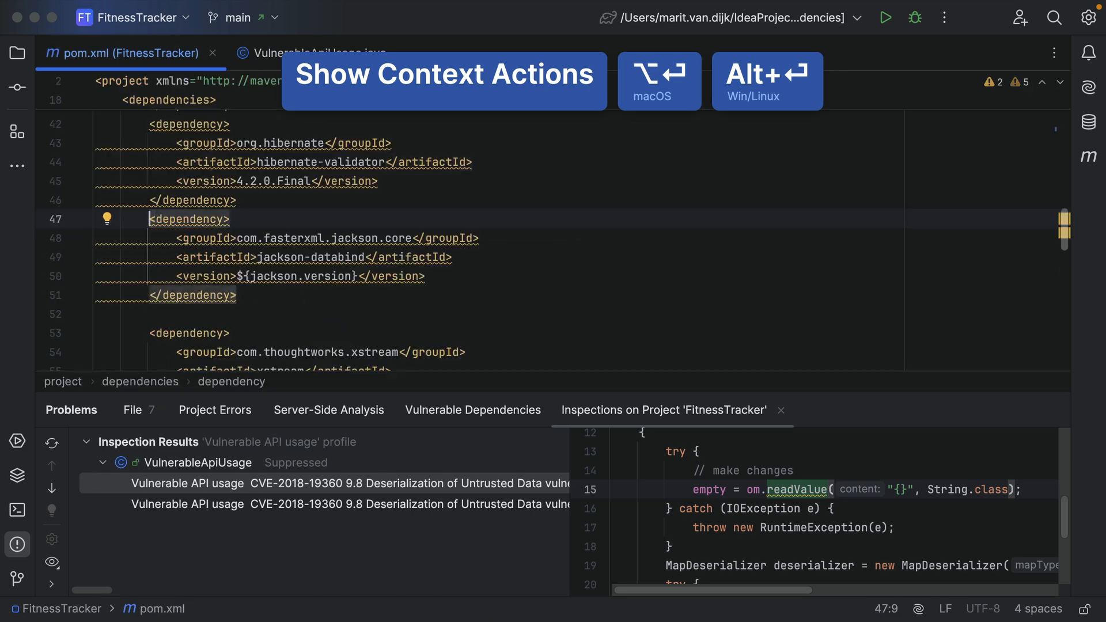
{"action": "left_click", "coordinate": [106, 219]}
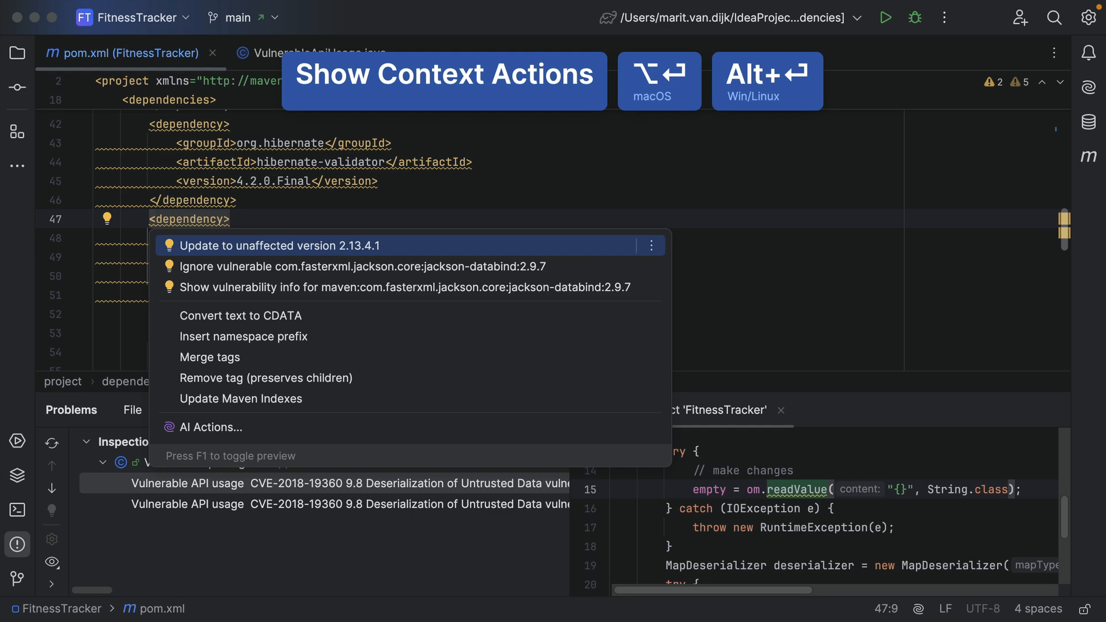
{"action": "left_click", "coordinate": [278, 245]}
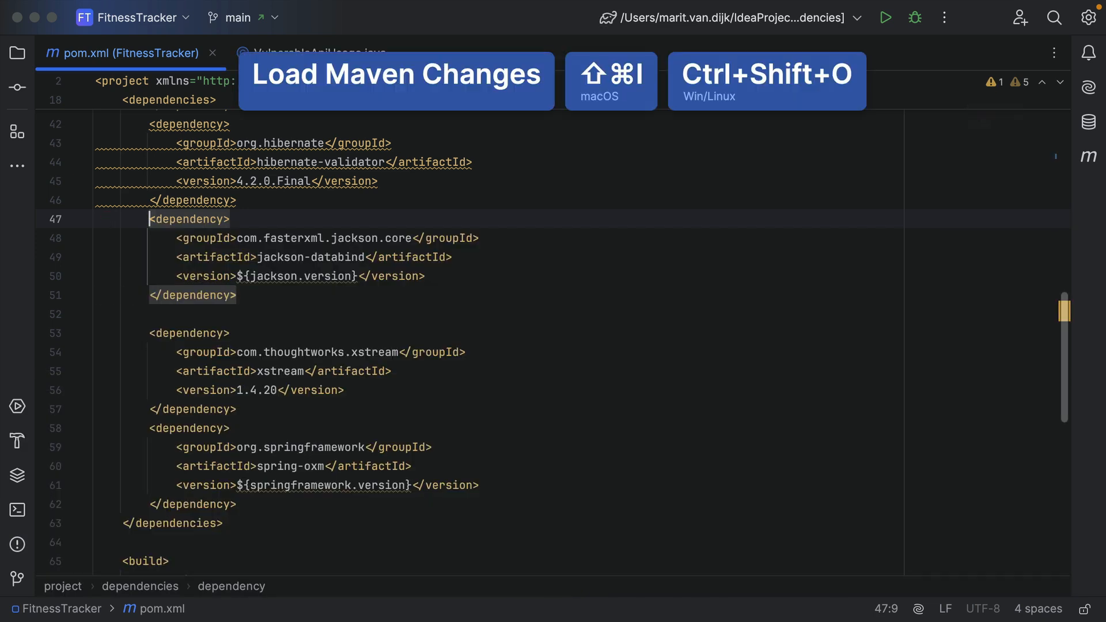
{"action": "type", "text": "run"}
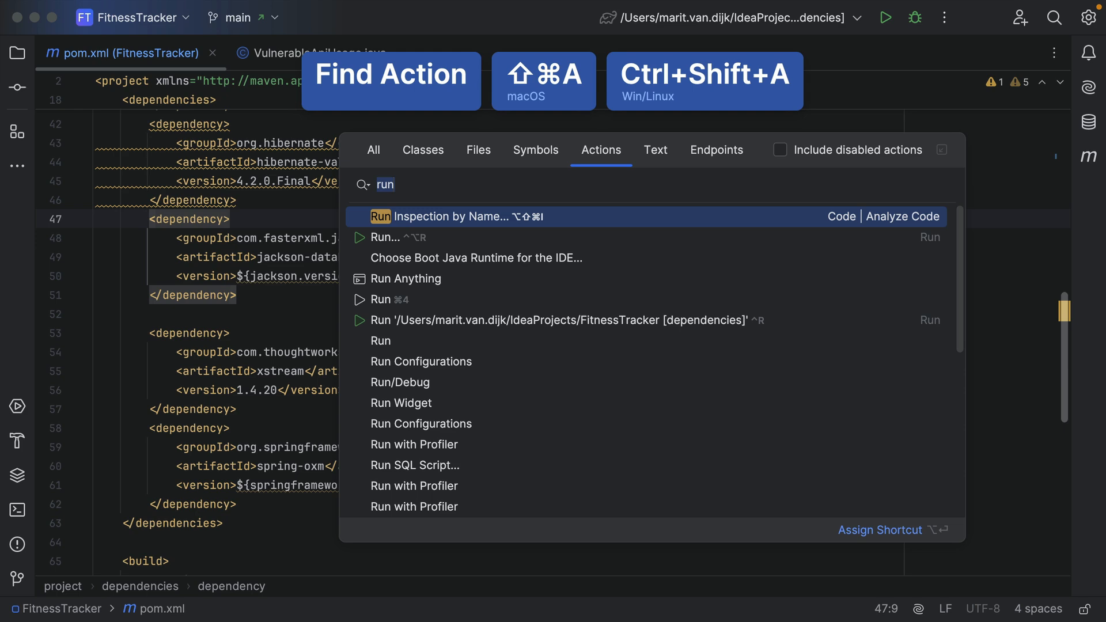